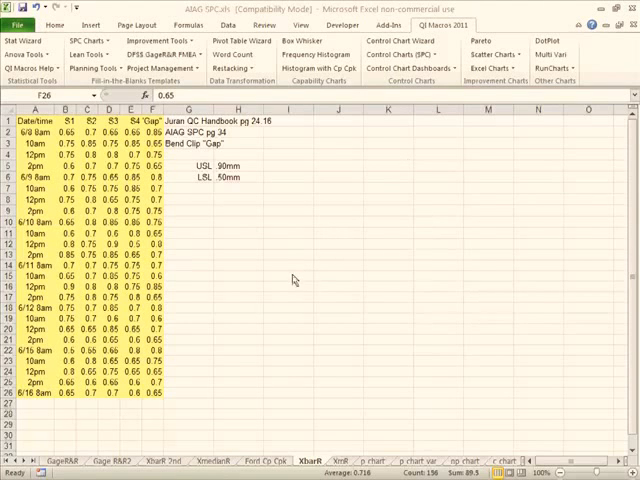
mouse_move(227, 320)
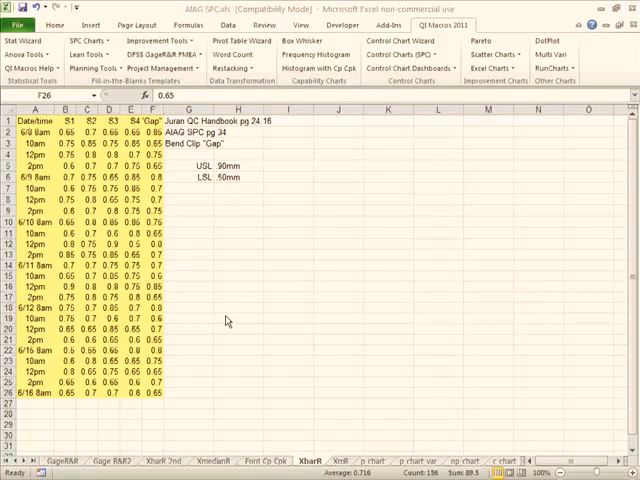
mouse_move(213, 325)
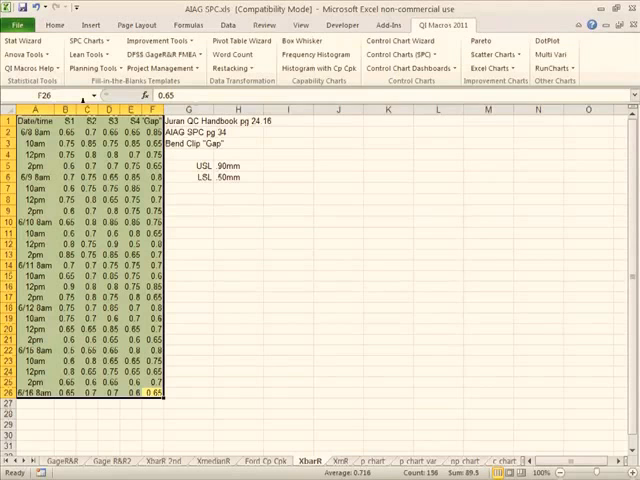
mouse_move(390, 43)
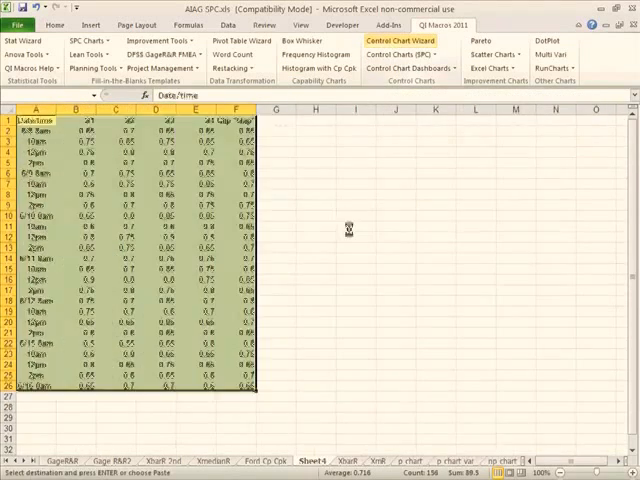
Step: Run the Control Chart Wizard on A1:F26, accepting the S1 - Bend Clip "Gap" titles
left_click(407, 40)
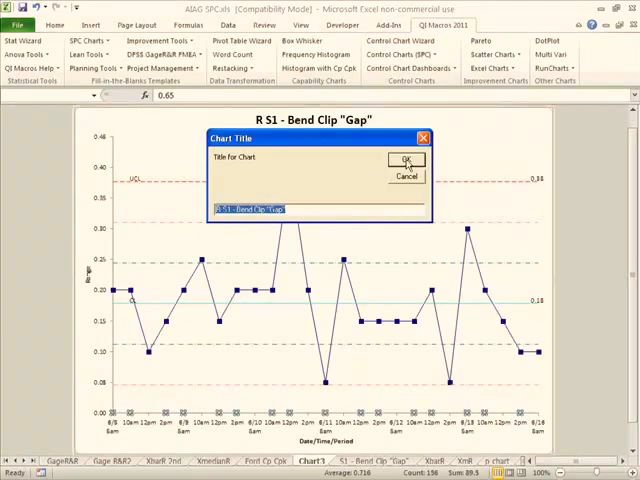
left_click(407, 161)
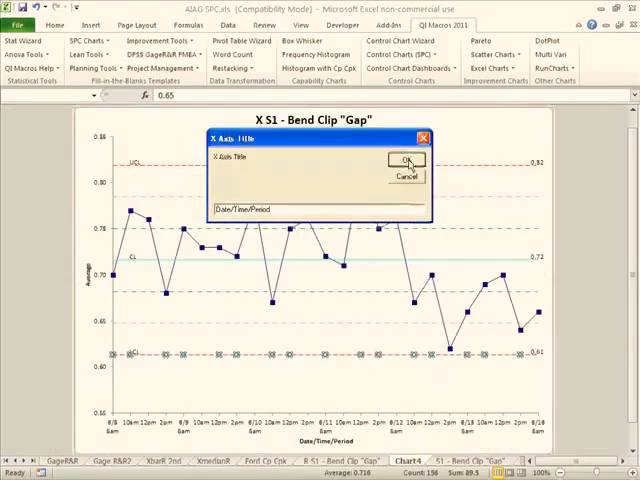
left_click(411, 162)
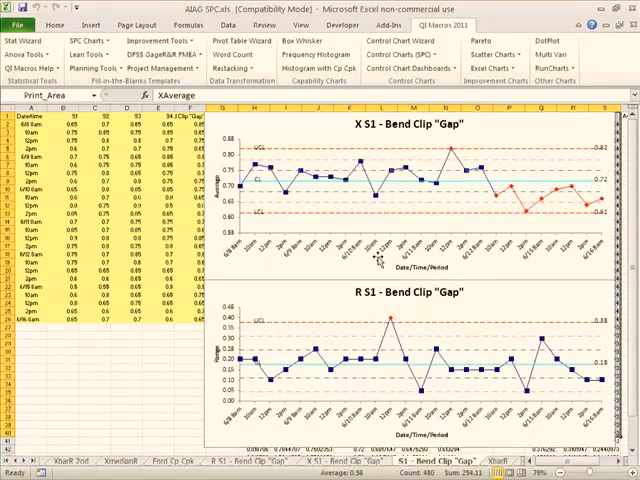
mouse_move(409, 366)
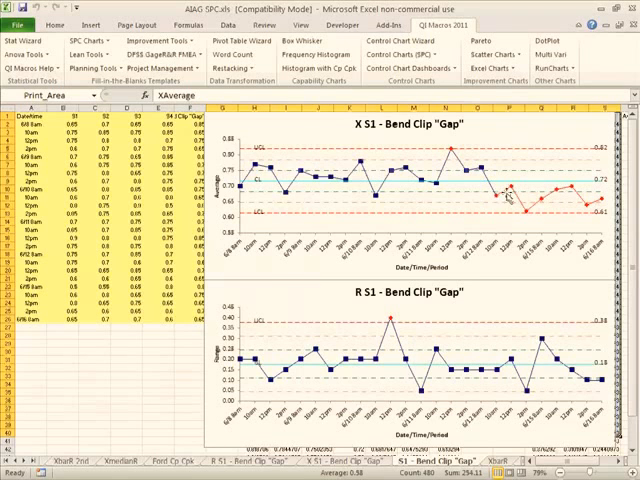
mouse_move(496, 201)
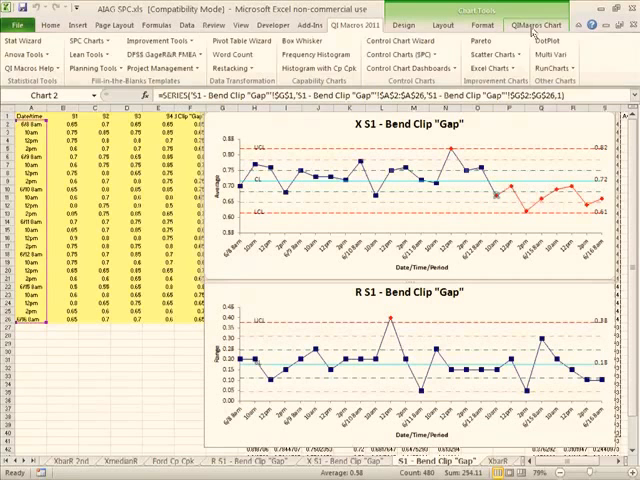
Step: Open the QI Macros Chart menu of chart adjustment commands
left_click(547, 24)
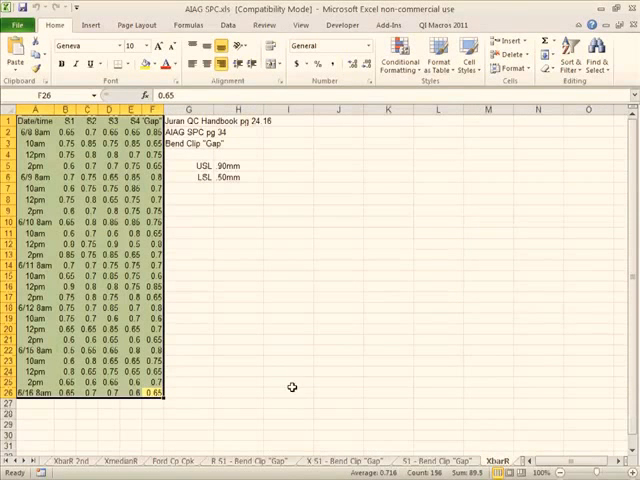
mouse_move(249, 338)
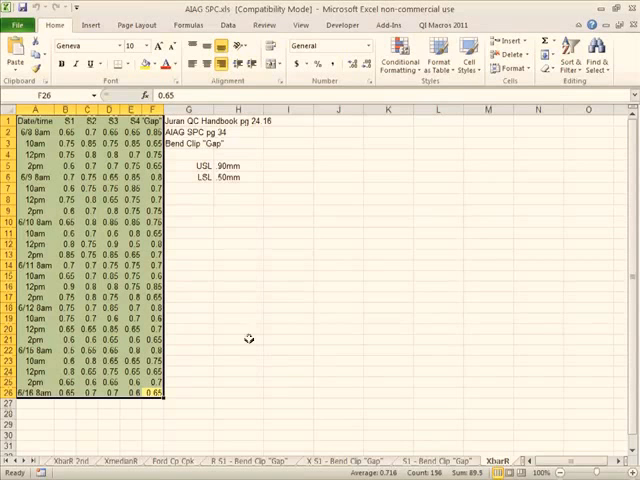
Step: Show the QI Macros 2011 ribbon with its Capability Charts group
left_click(452, 24)
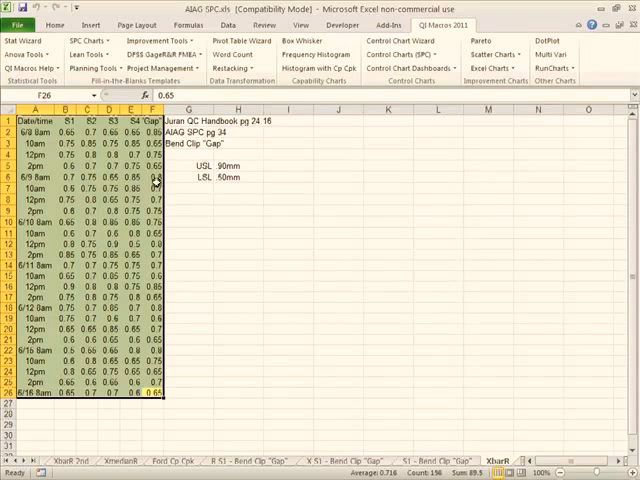
mouse_move(326, 54)
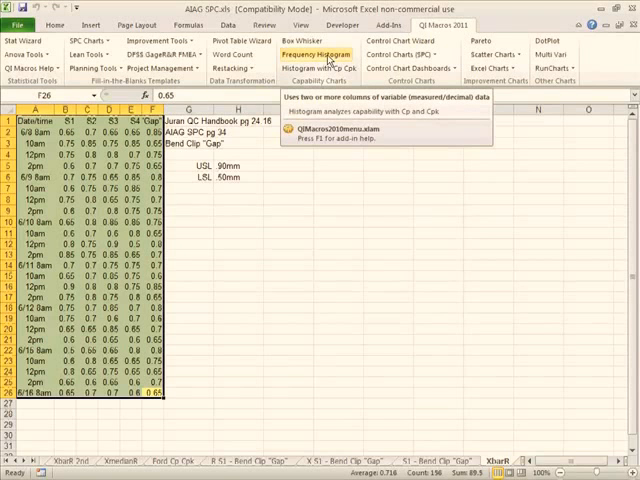
mouse_move(335, 51)
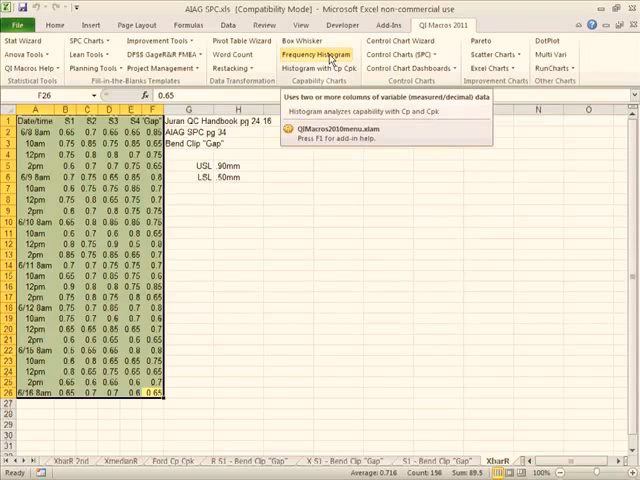
Step: Build a frequency histogram with the upper spec limit and default title, then return to XbarR
left_click(314, 54)
type(".9")
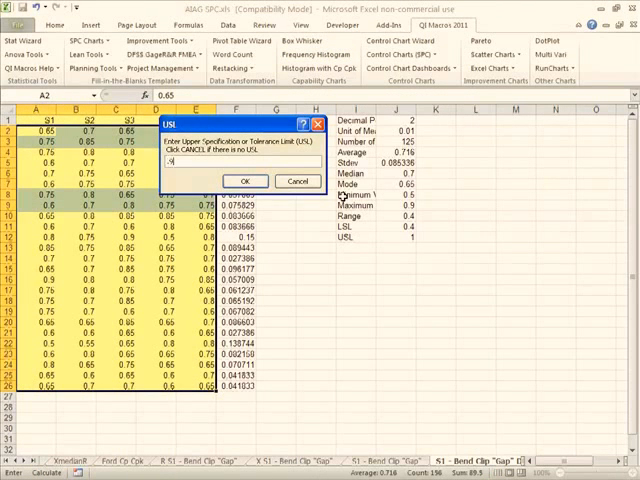
left_click(245, 181)
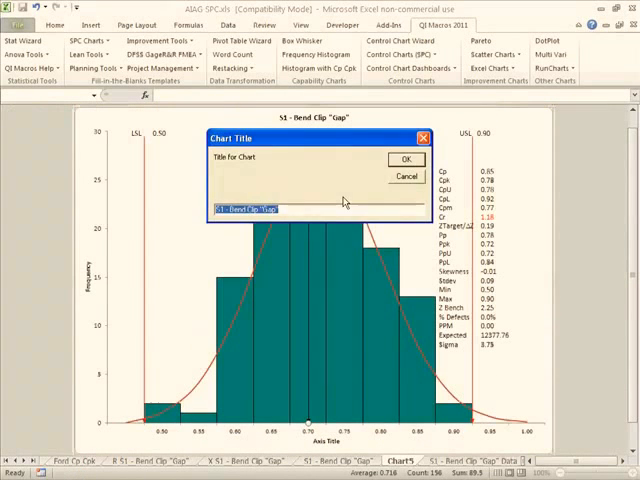
left_click(405, 159)
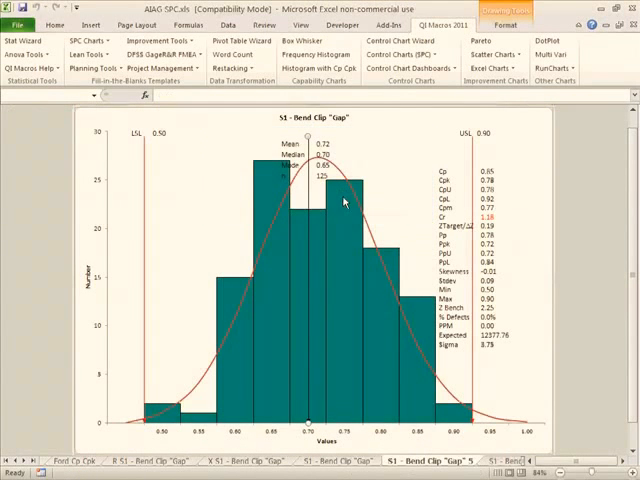
mouse_move(305, 191)
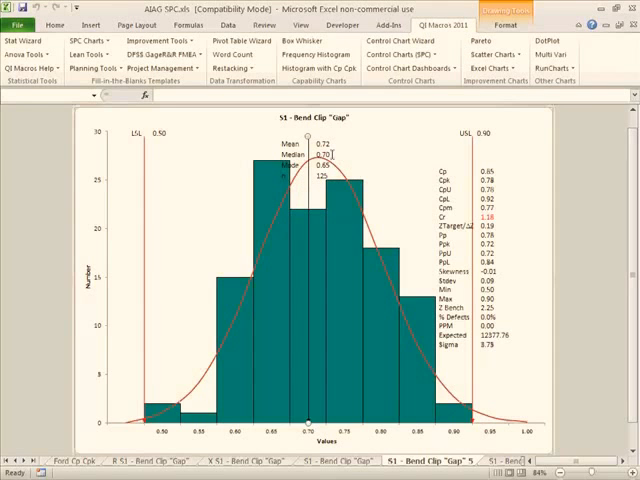
mouse_move(503, 168)
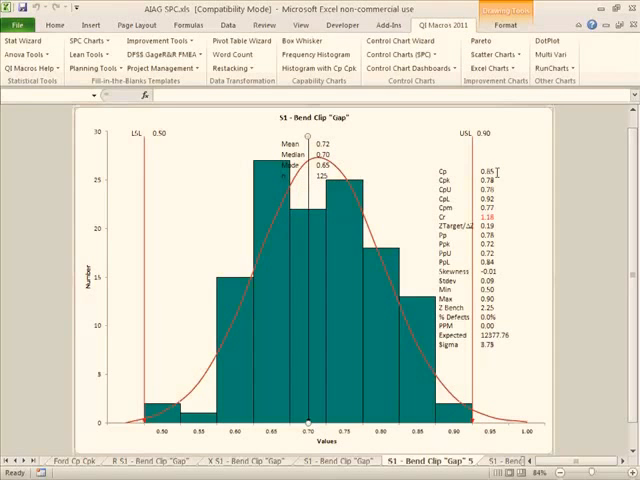
mouse_move(515, 287)
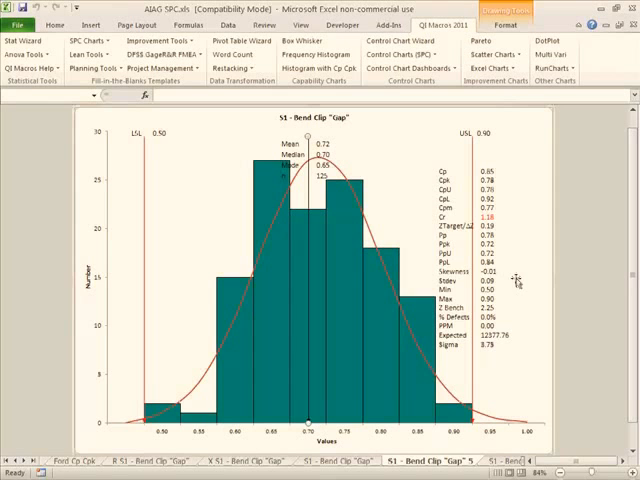
mouse_move(510, 265)
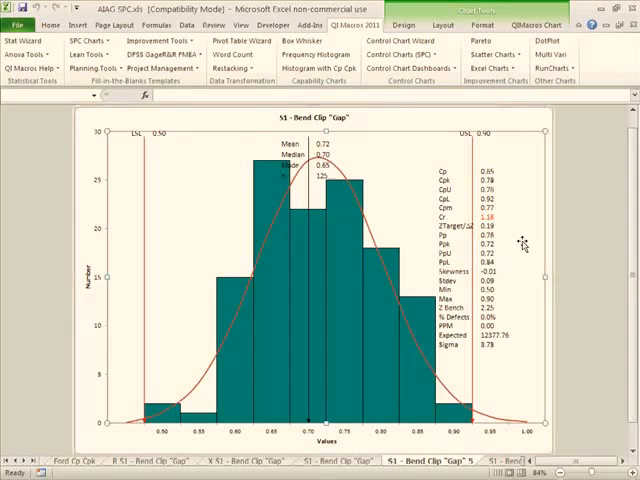
mouse_move(522, 266)
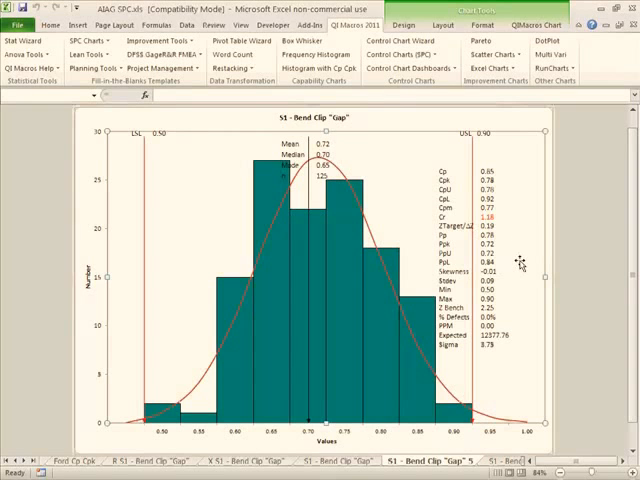
left_click(400, 453)
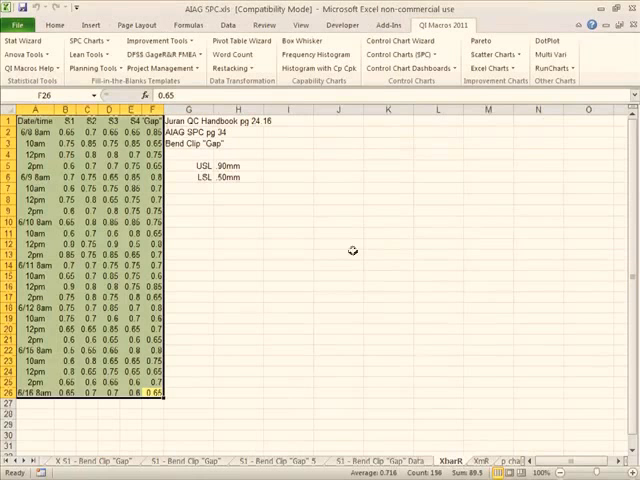
Step: Open the XbarR Five Pack template and copy the bend clip measurements into it
left_click(92, 38)
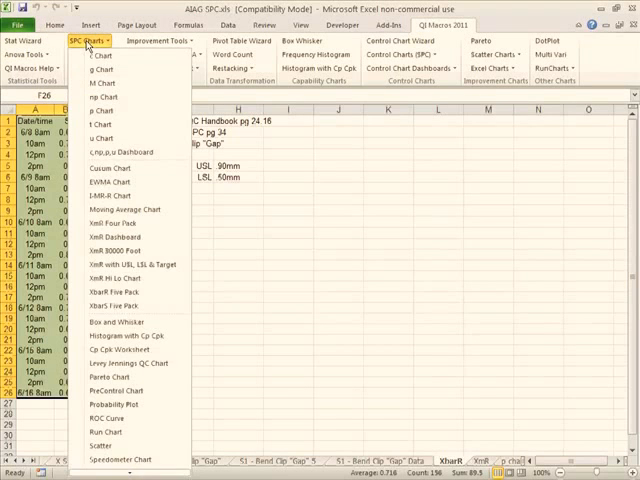
mouse_move(110, 293)
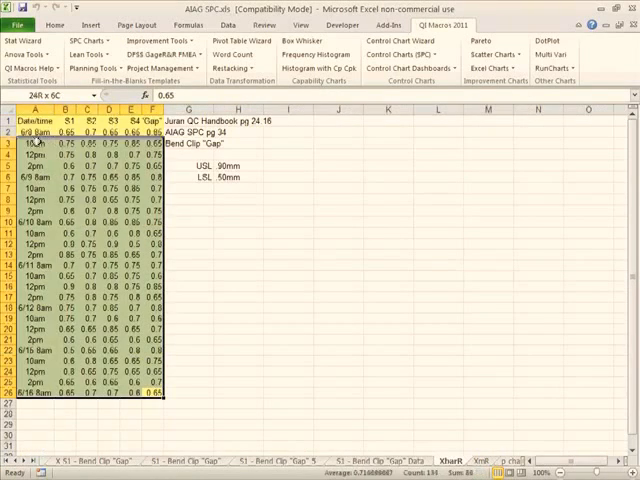
right_click(100, 135)
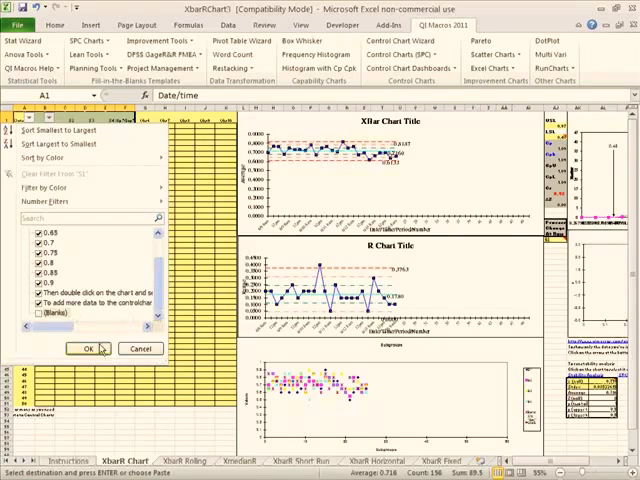
Step: Filter out (Blanks) rows so only the bend clip subgroups are charted
left_click(86, 348)
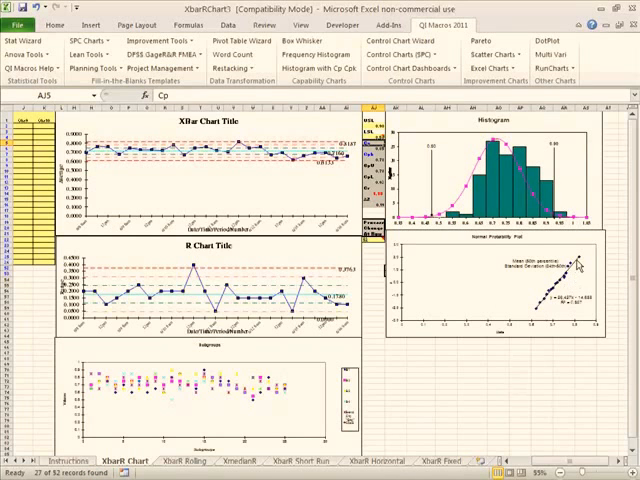
mouse_move(438, 256)
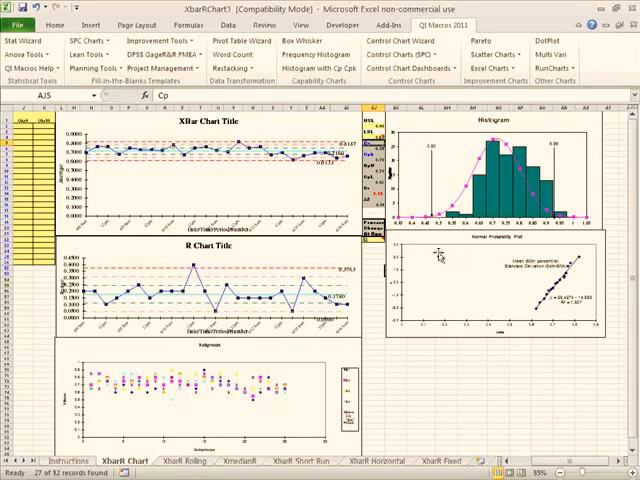
mouse_move(251, 177)
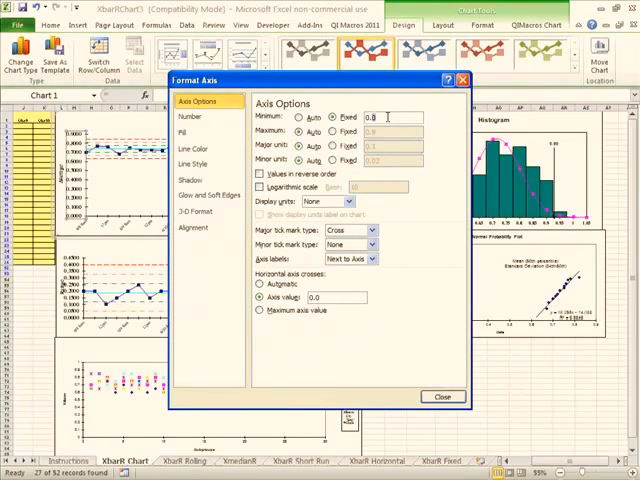
Step: Give the XBar chart axis a fixed minimum and close Format Axis
left_click(441, 396)
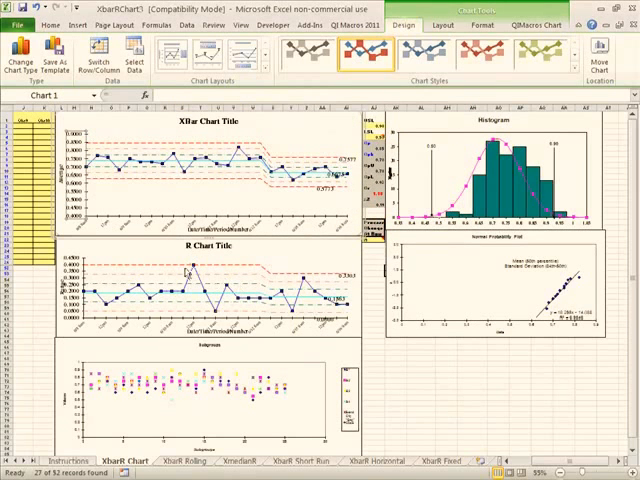
mouse_move(275, 203)
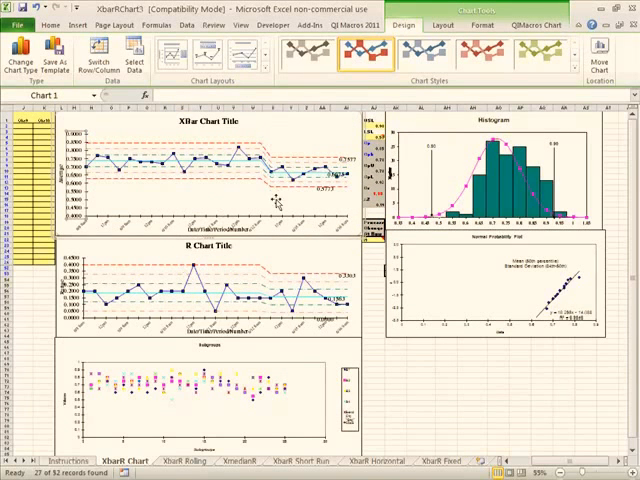
mouse_move(287, 198)
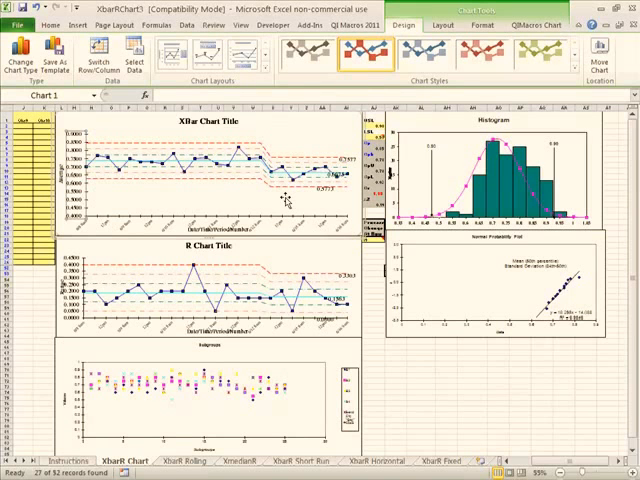
mouse_move(305, 202)
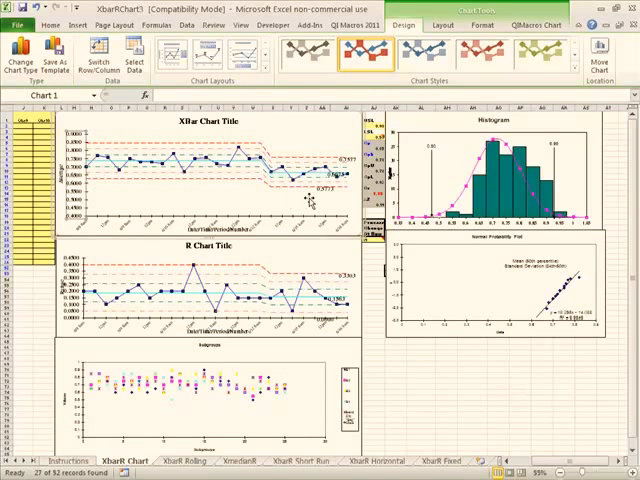